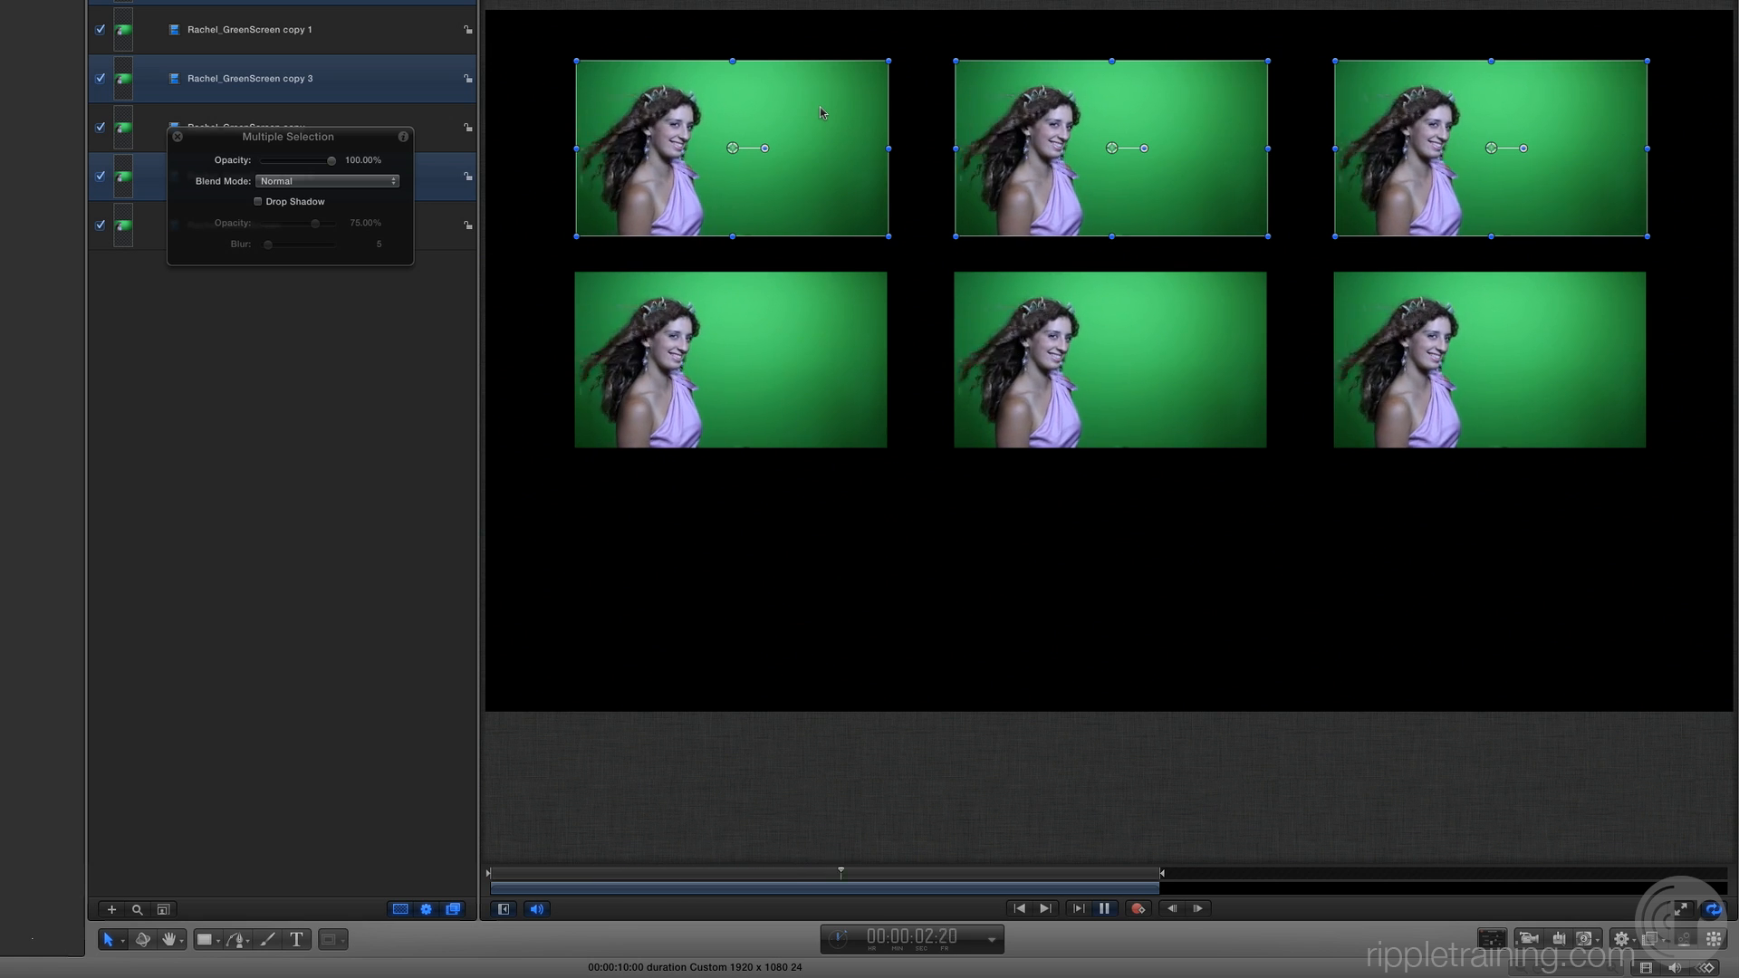
Duplicate the top row of clips and place the copies as a bottom row, completing the 3x3 grid.
click(1106, 907)
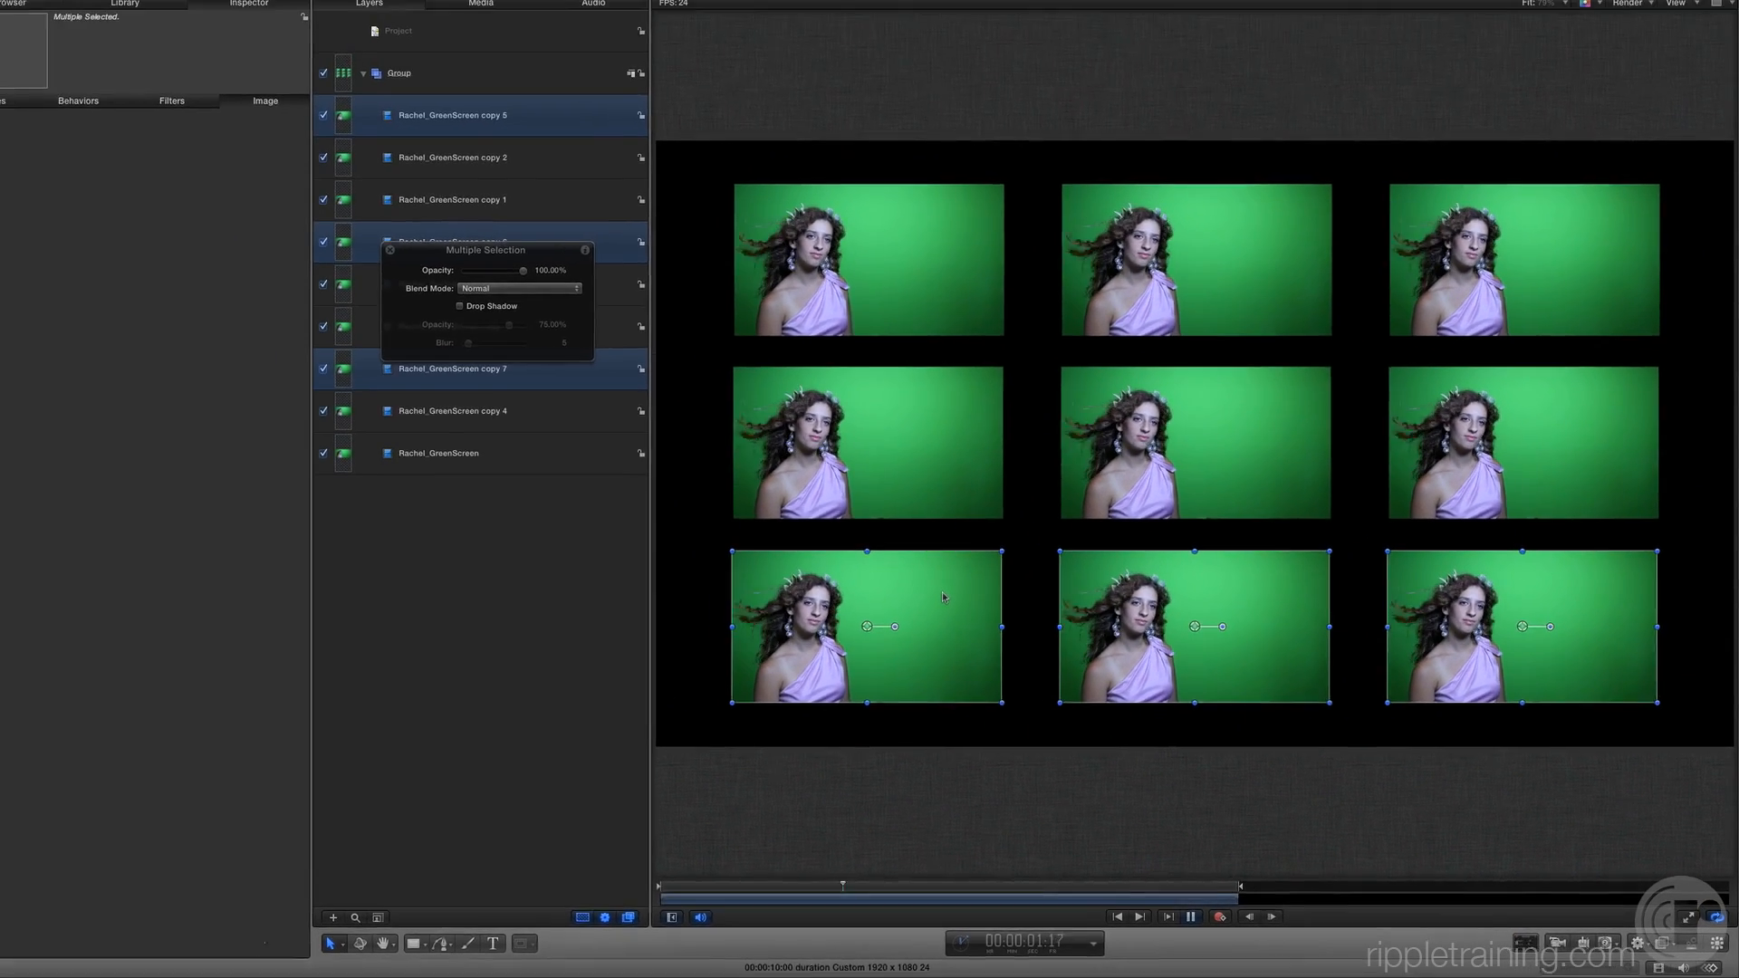
click(1209, 919)
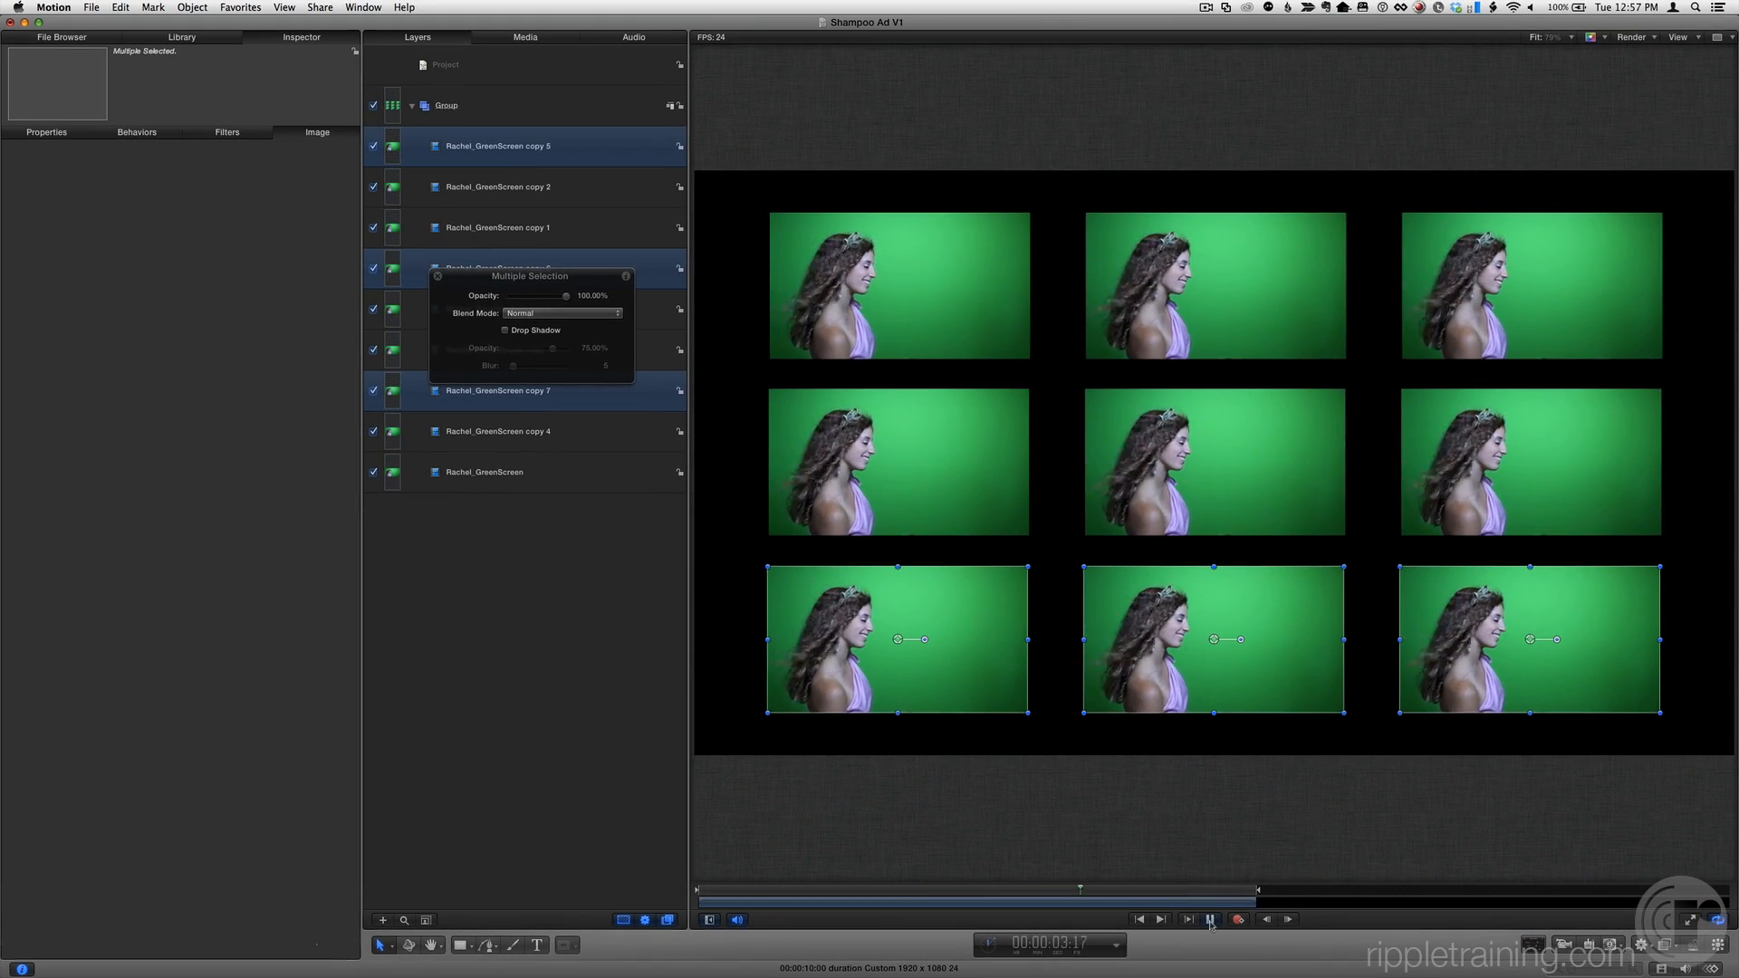
click(1208, 918)
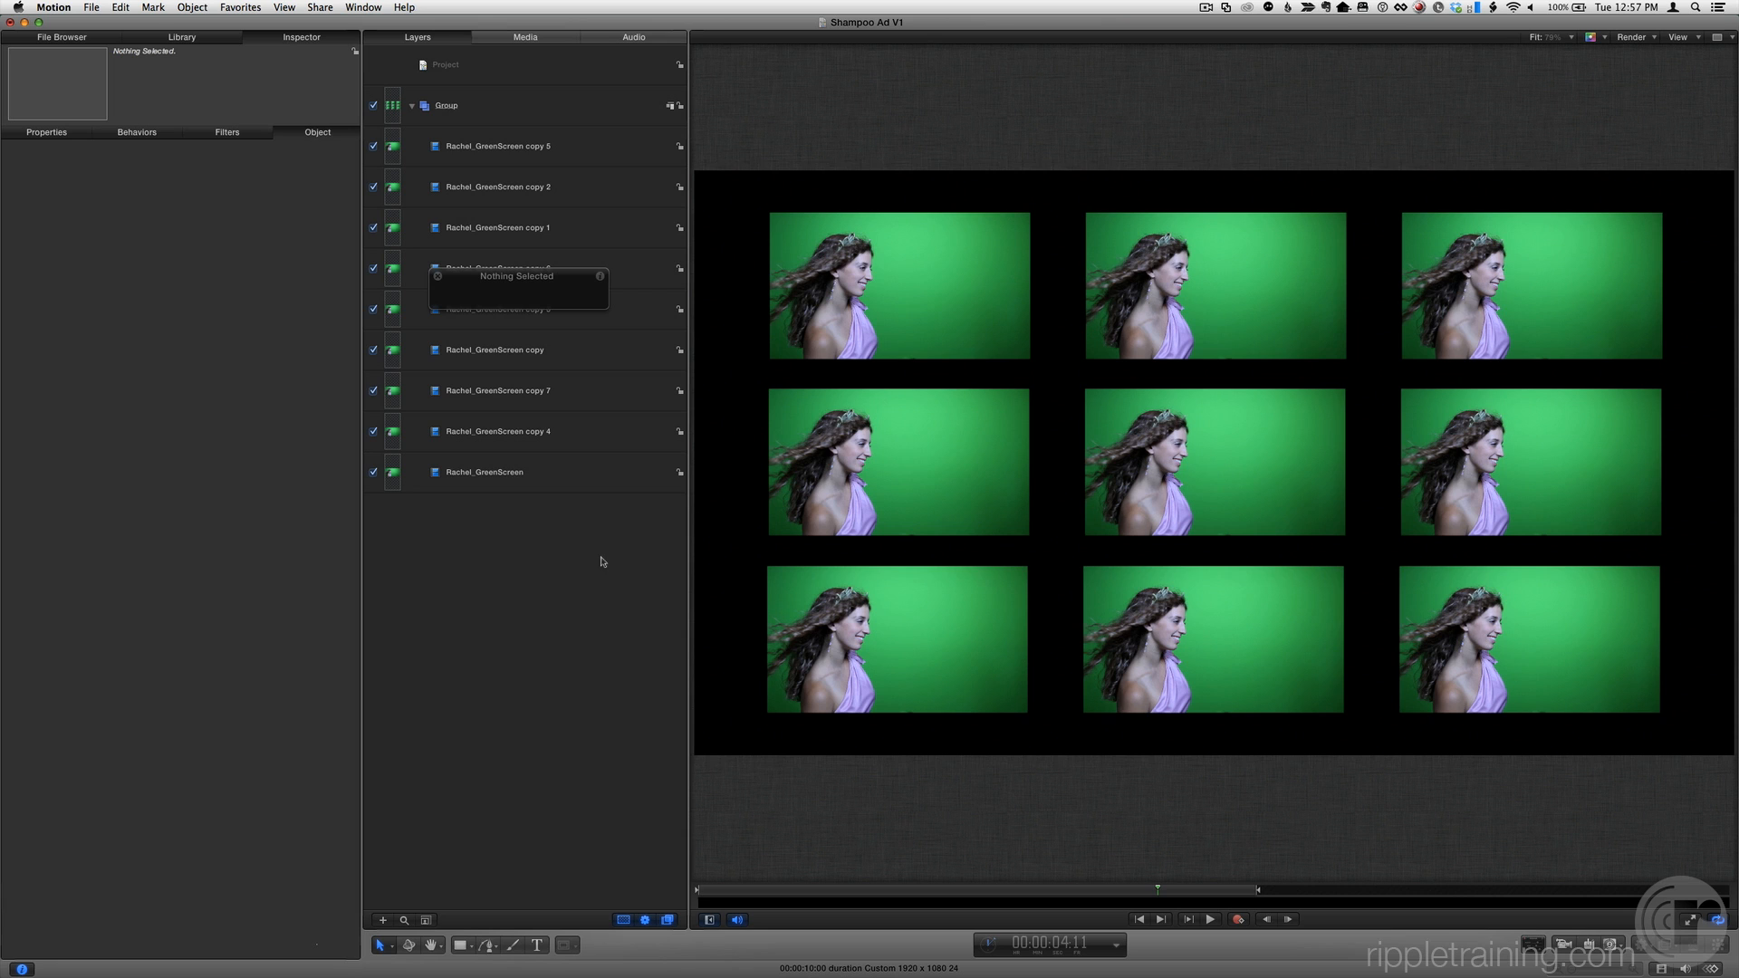
mouse_move(525, 545)
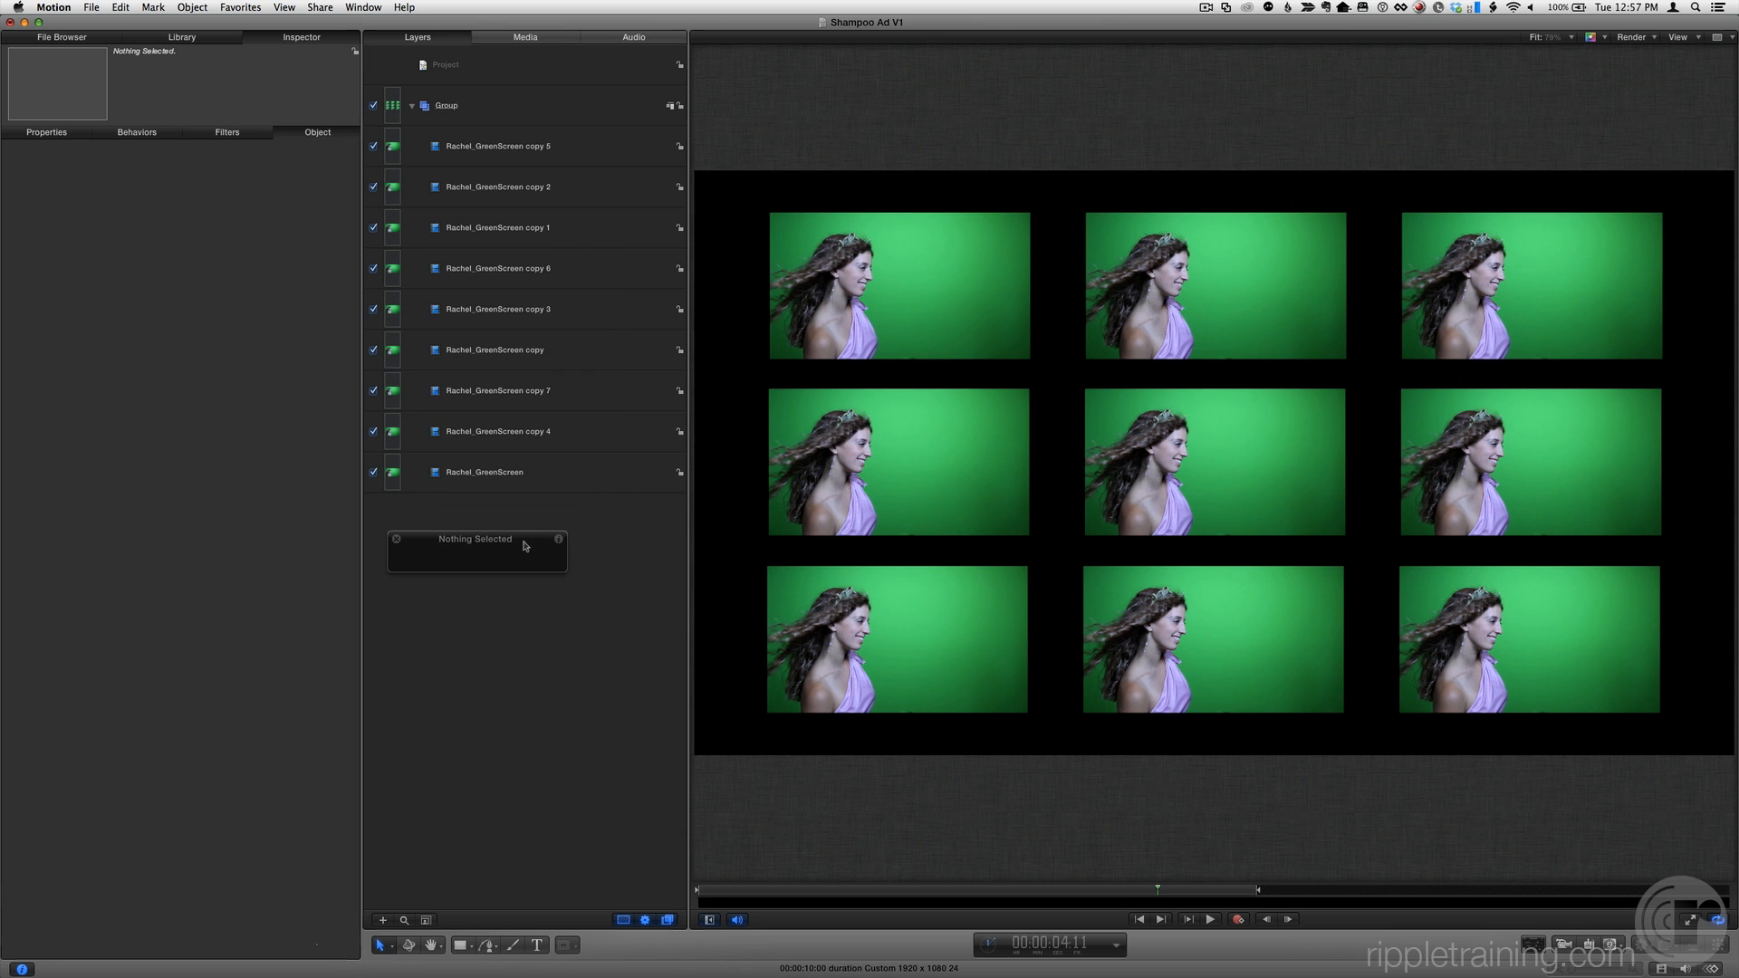
mouse_move(616, 544)
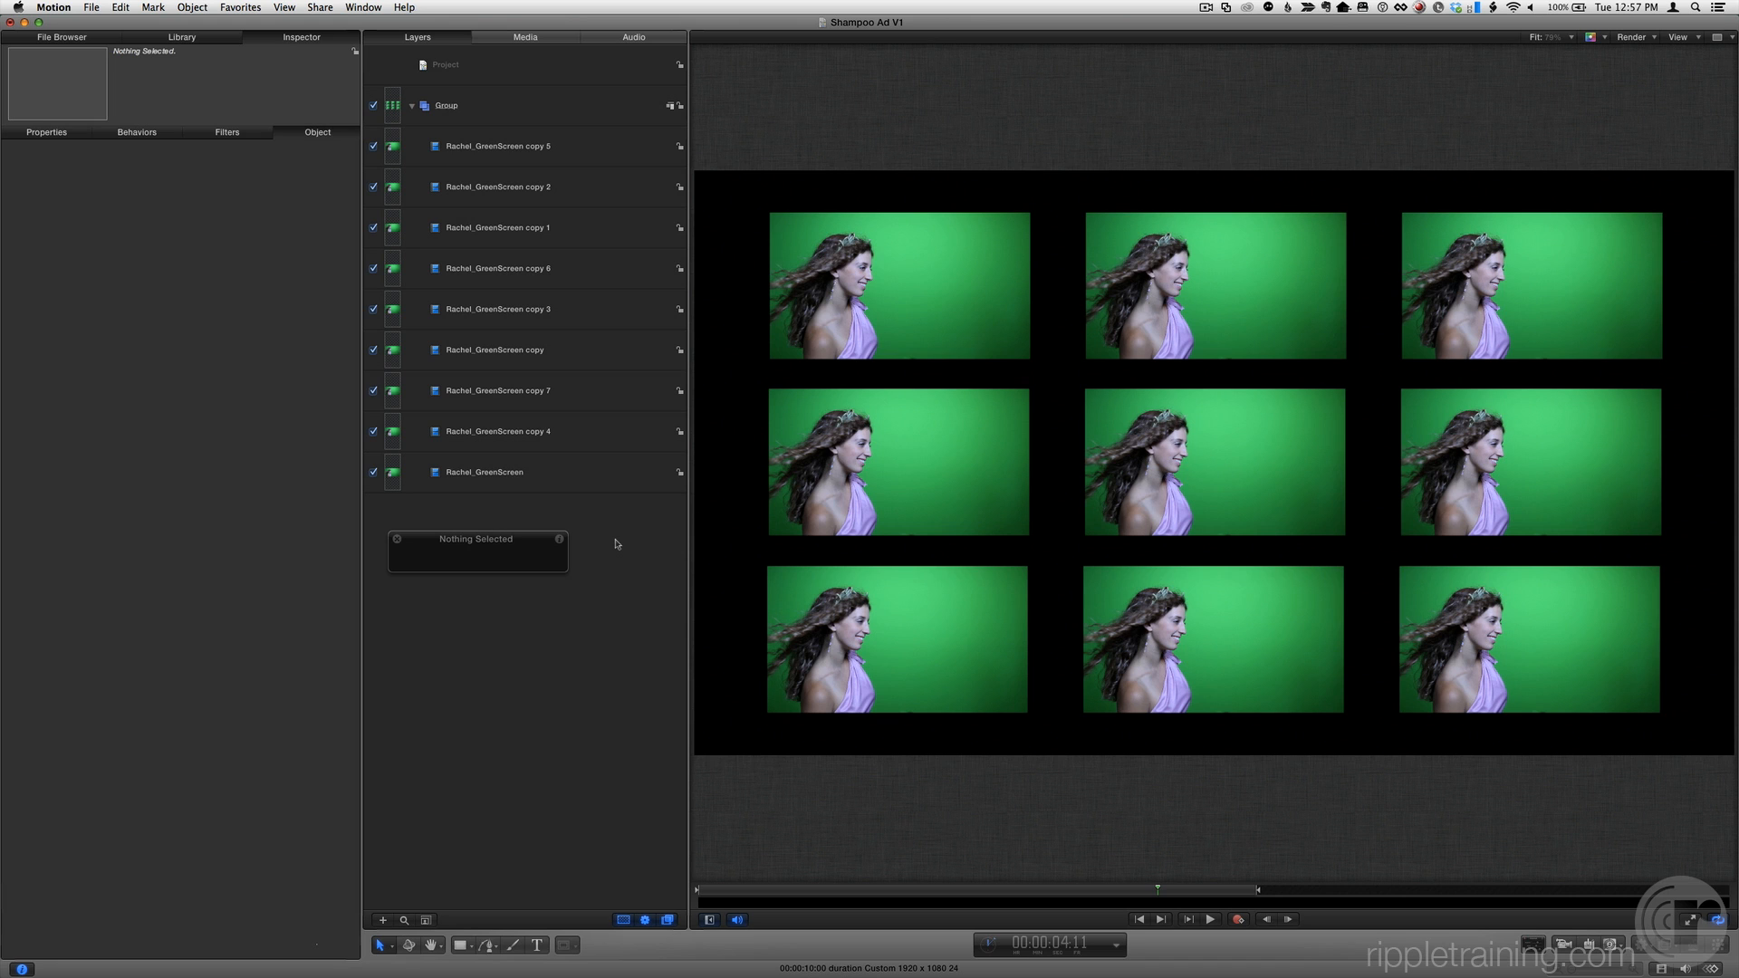
mouse_move(631, 517)
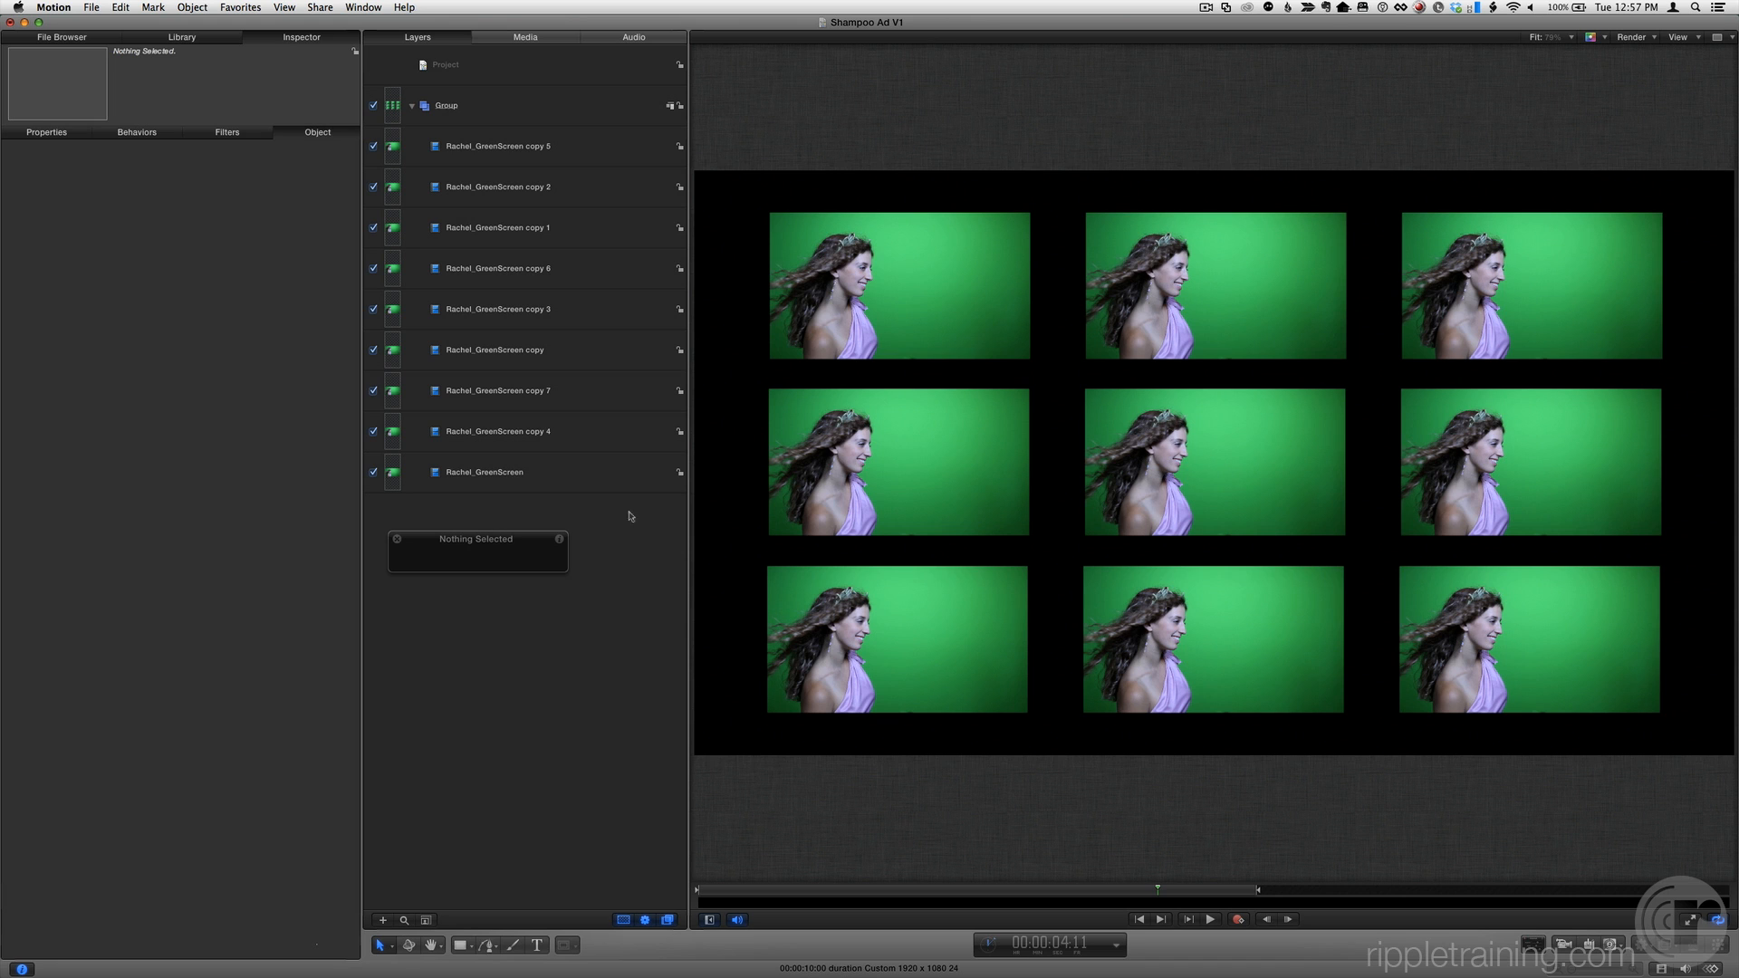